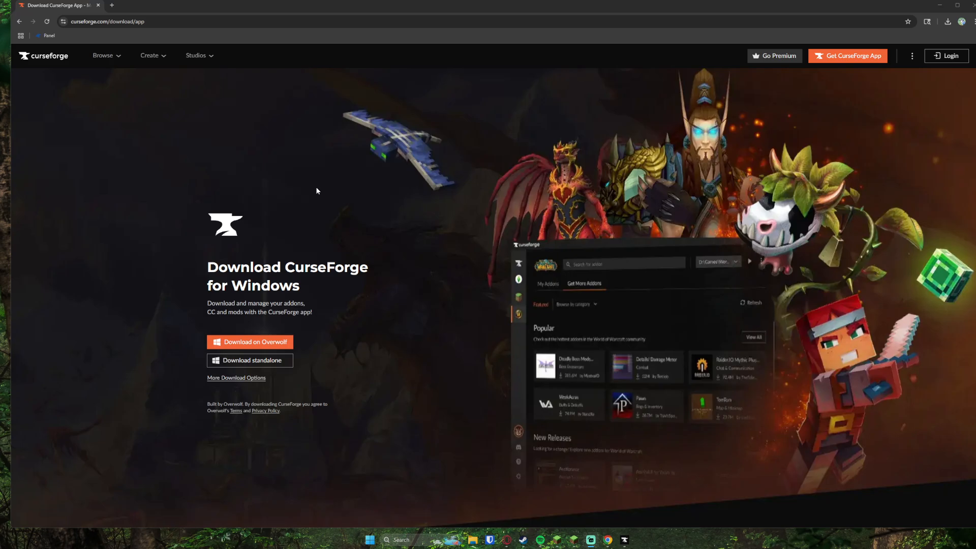
mouse_move(91, 33)
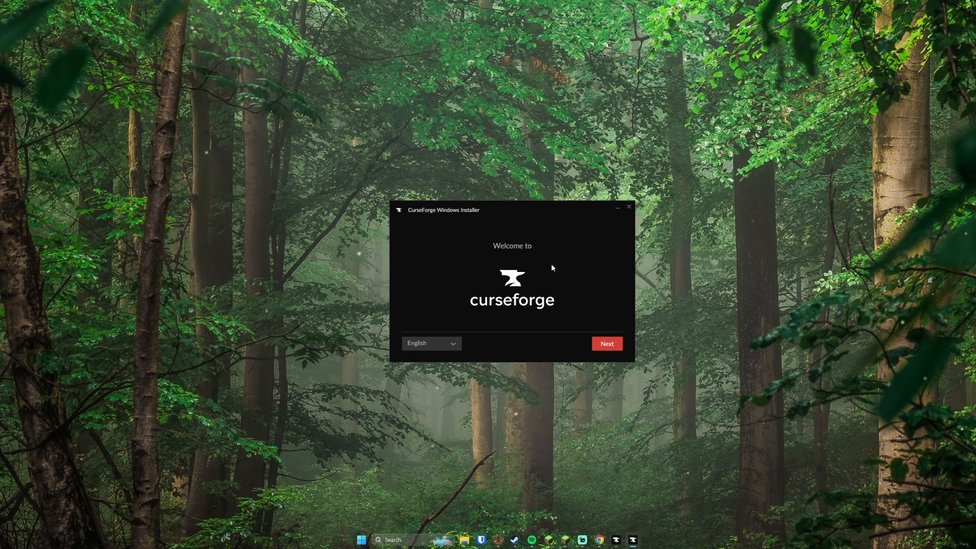
- Accept the terms and install CurseForge to the default folder
left_click(605, 343)
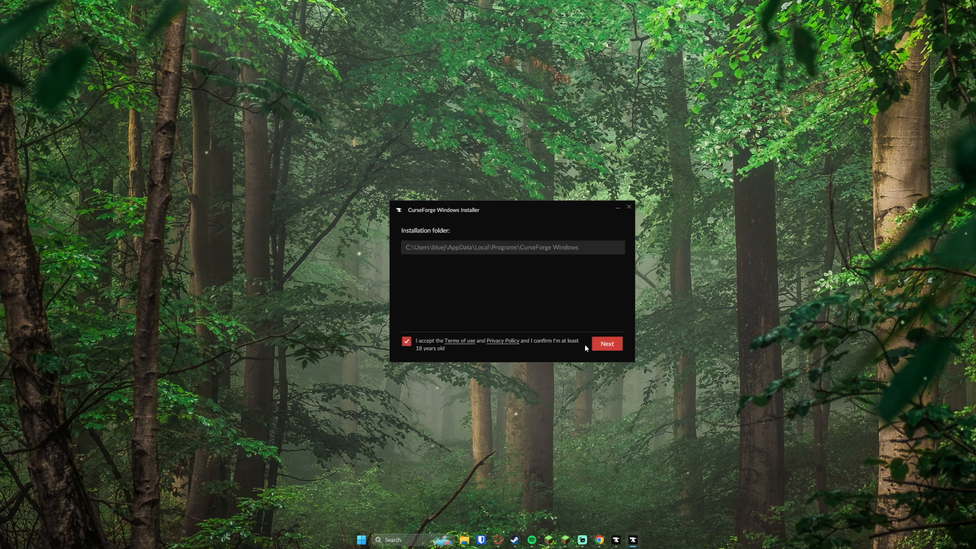
left_click(606, 343)
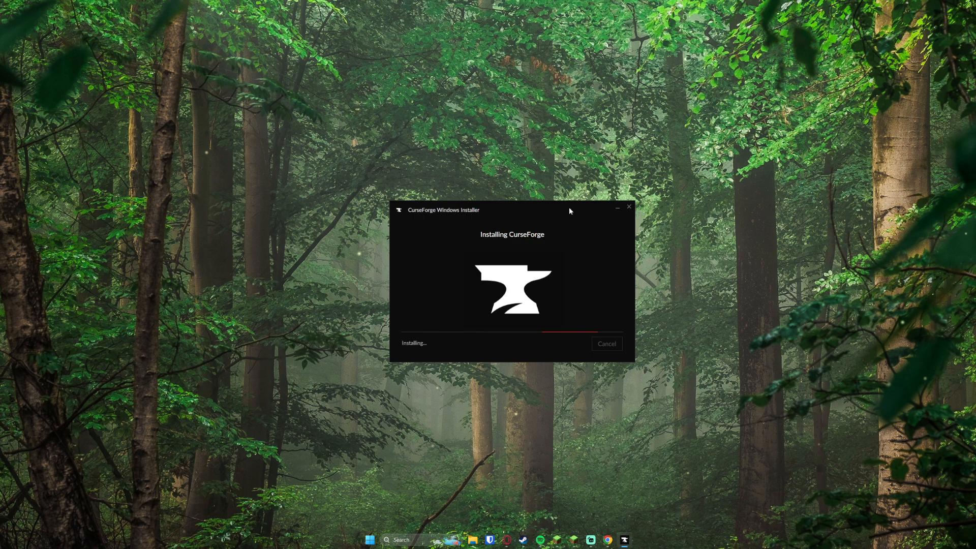
mouse_move(489, 210)
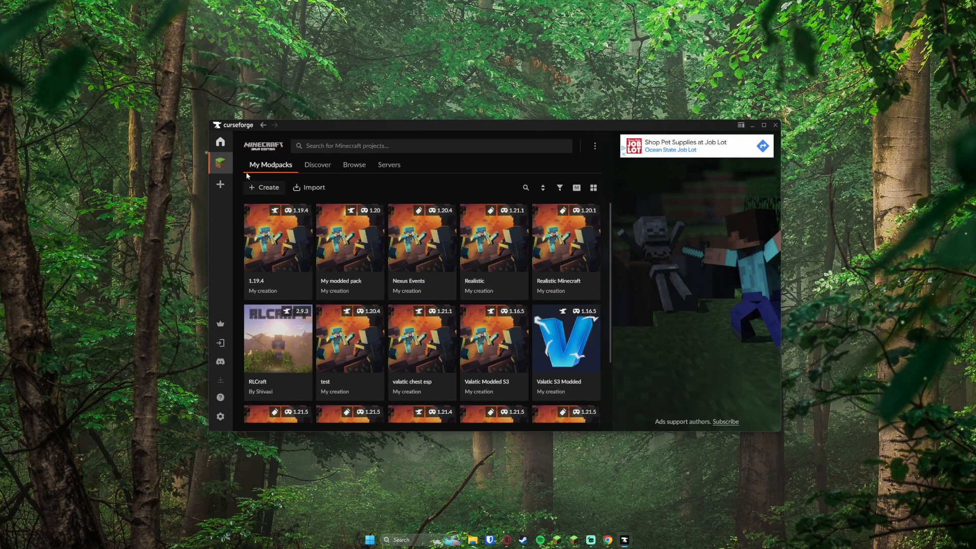
- Search 'simple' in a new profile and install the Simple Voice Chat mod
left_click(219, 164)
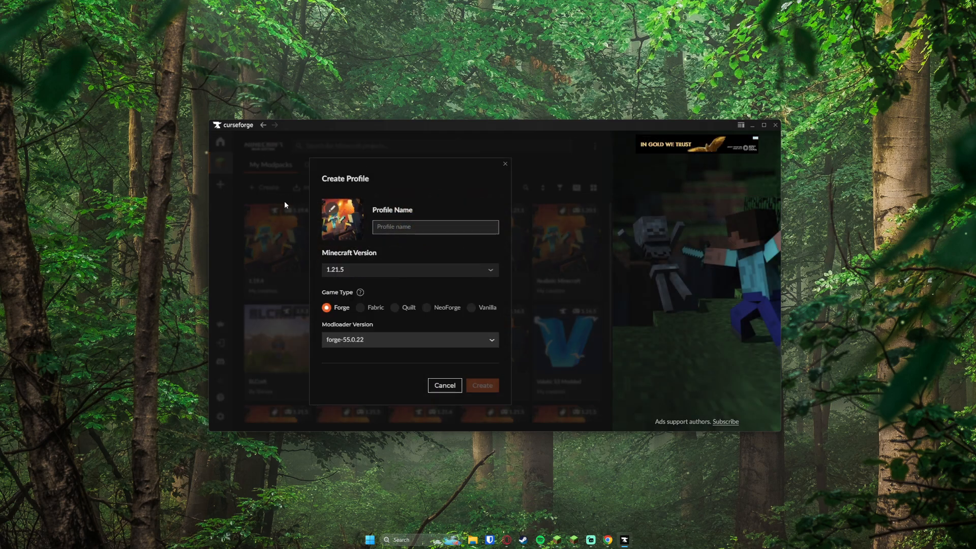
left_click(444, 384)
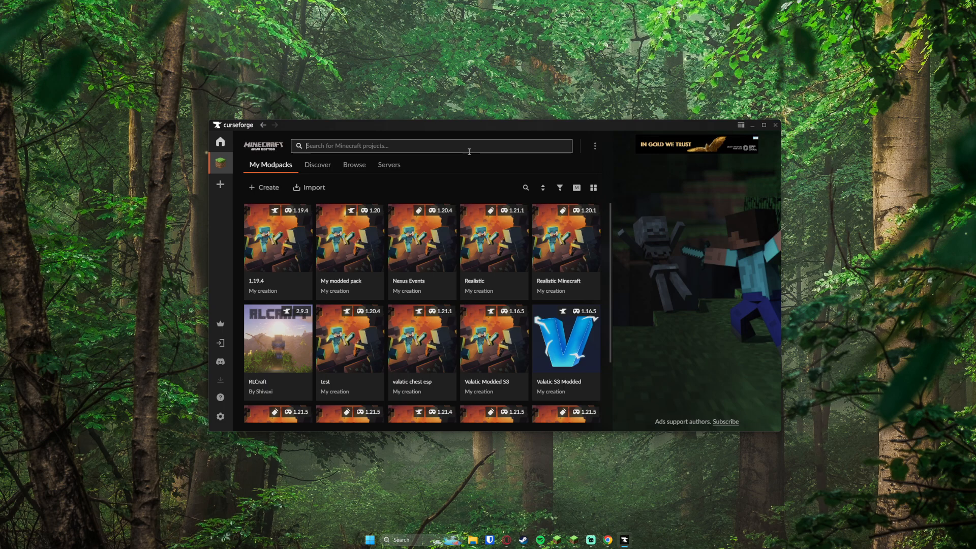
type("simple")
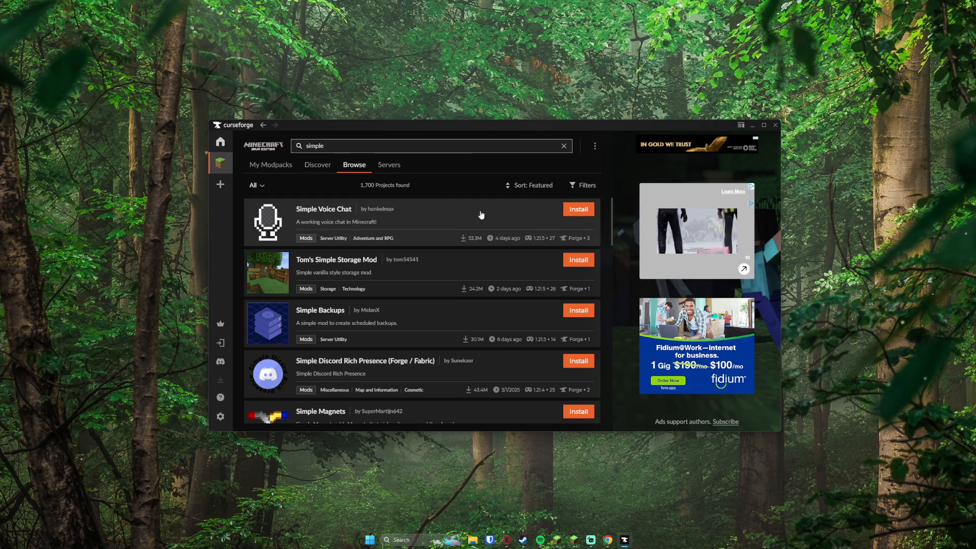
left_click(577, 209)
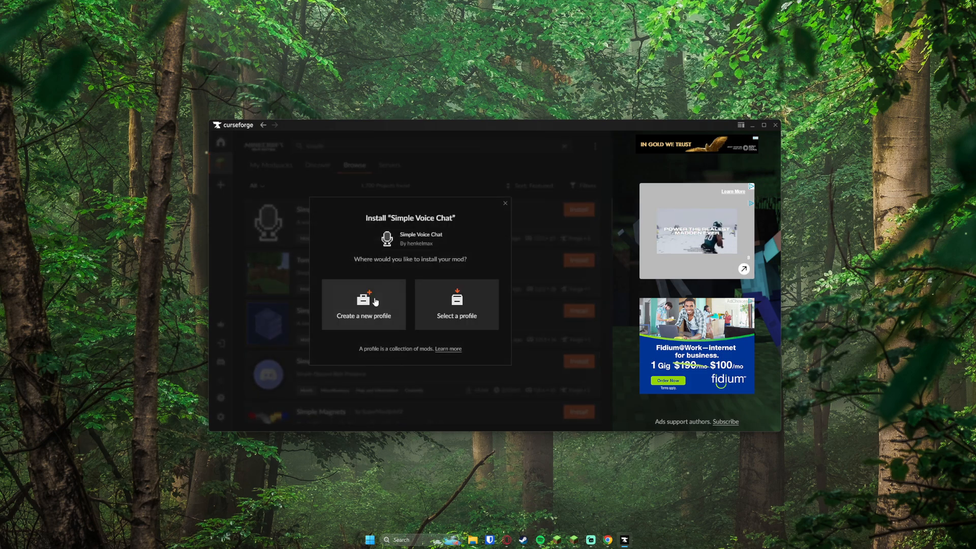
- Create a new Fabric 1.21.5 profile named 'valatic voicechat' holding the mod
left_click(363, 304)
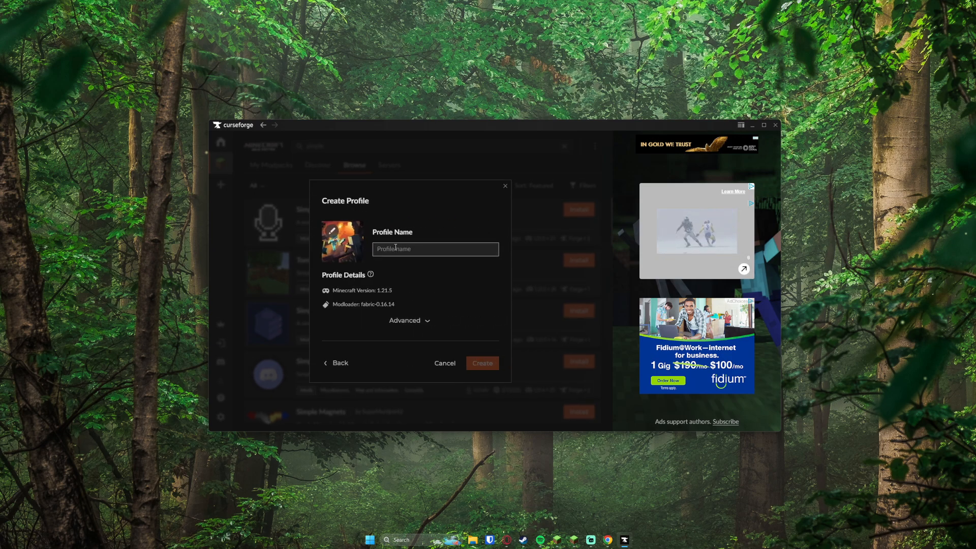
type("valatic voicechat")
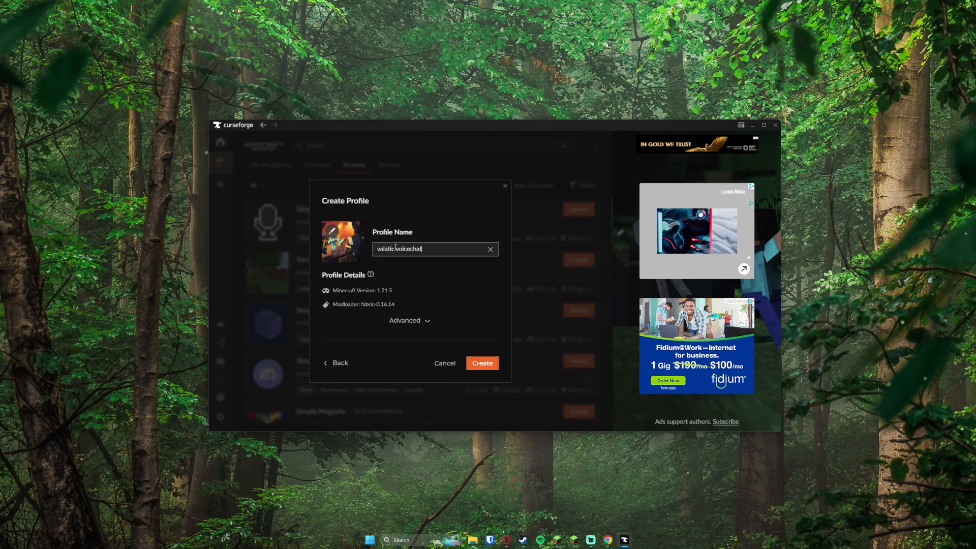
left_click(481, 363)
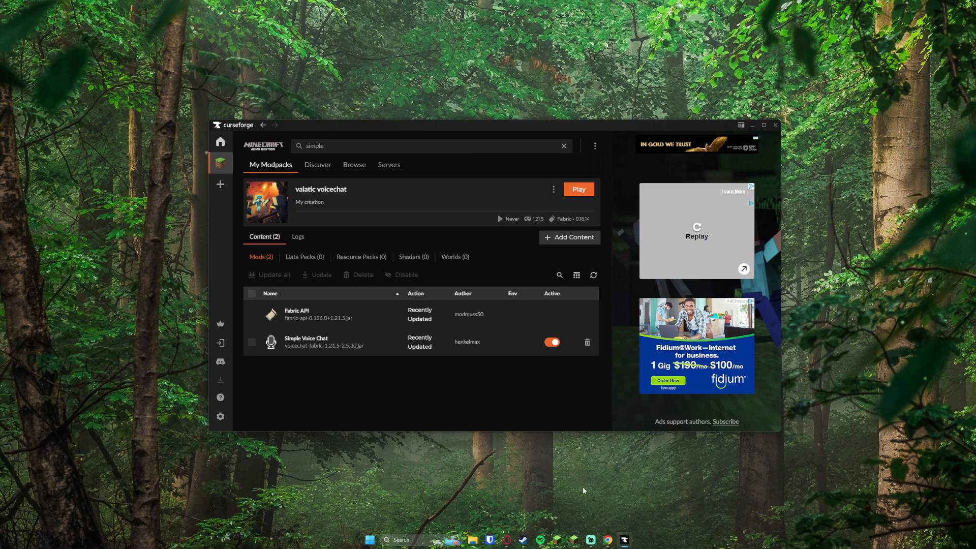
- Launch the valatic voicechat profile and join the Valatic server from Multiplayer
left_click(577, 189)
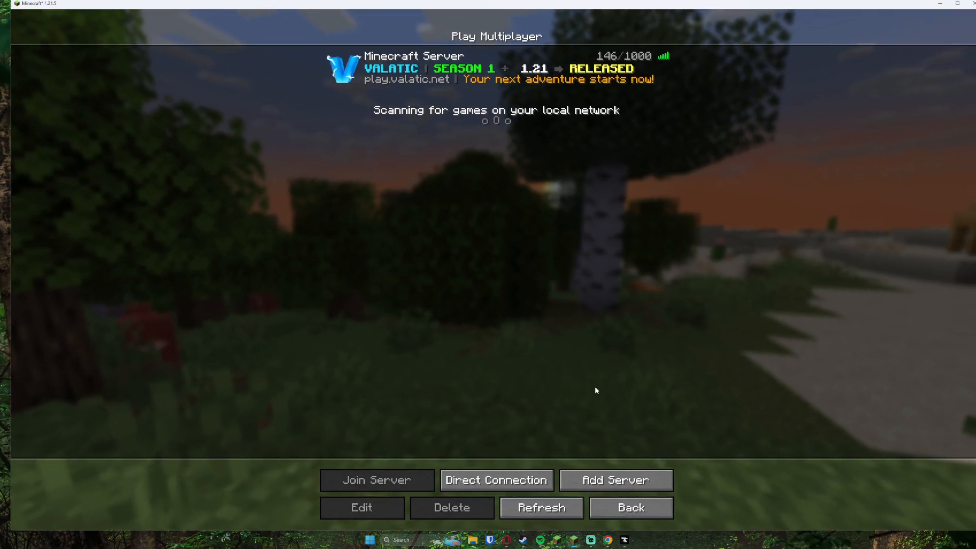
left_click(630, 508)
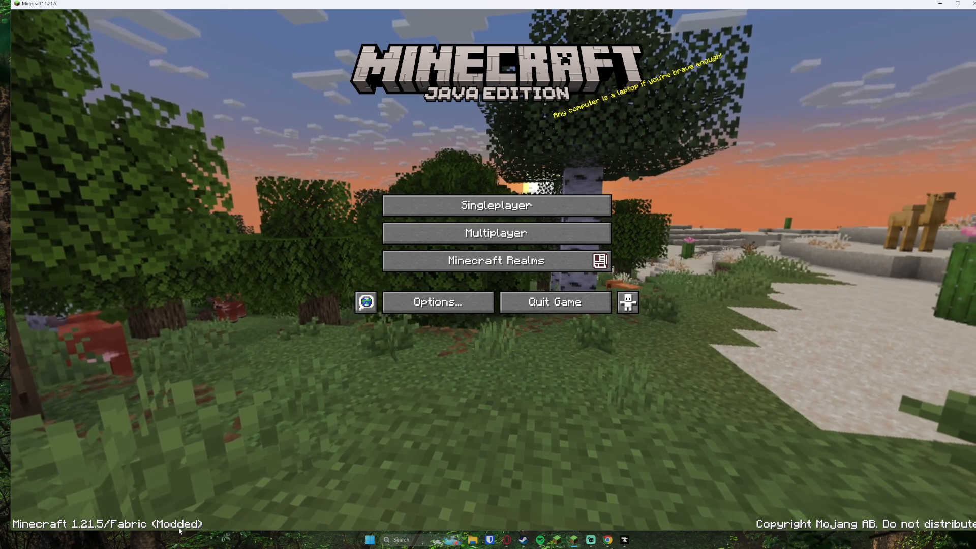
left_click(495, 233)
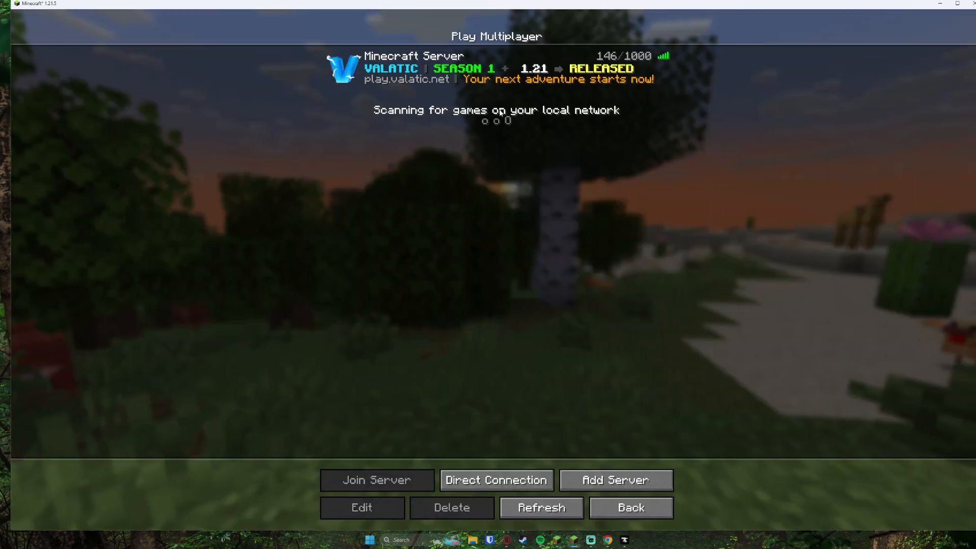
left_click(377, 480)
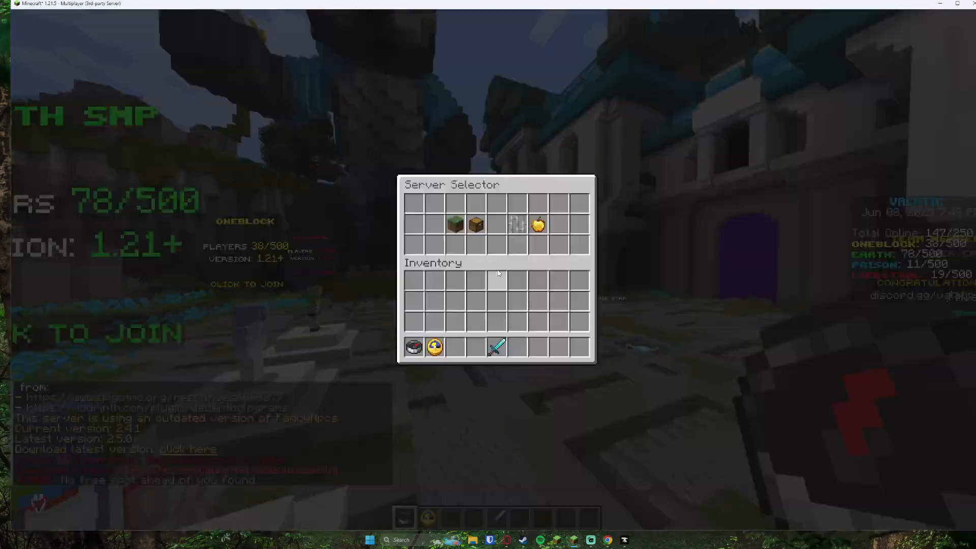
- In the voice chat menu, mute and unmute the microphone and turn voice chat sounds on
key("Escape")
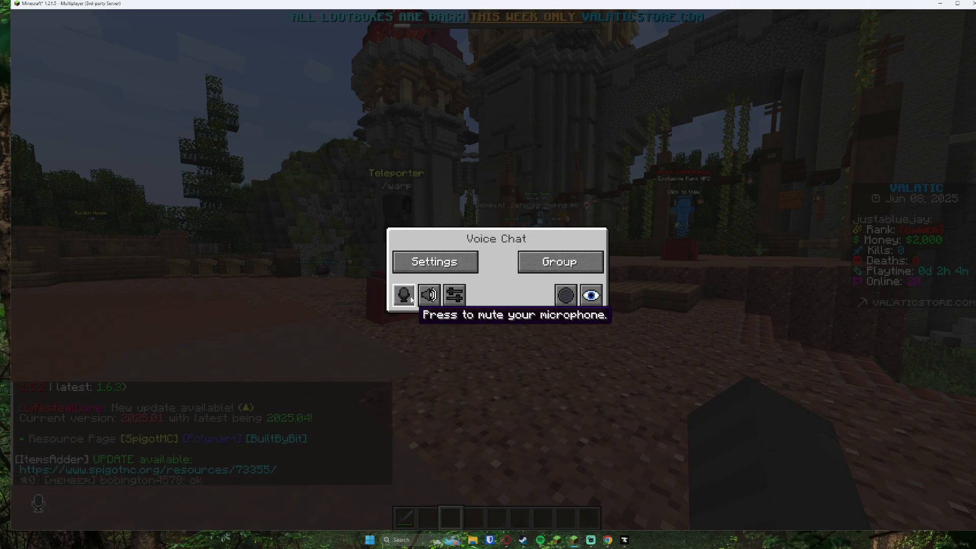
left_click(403, 295)
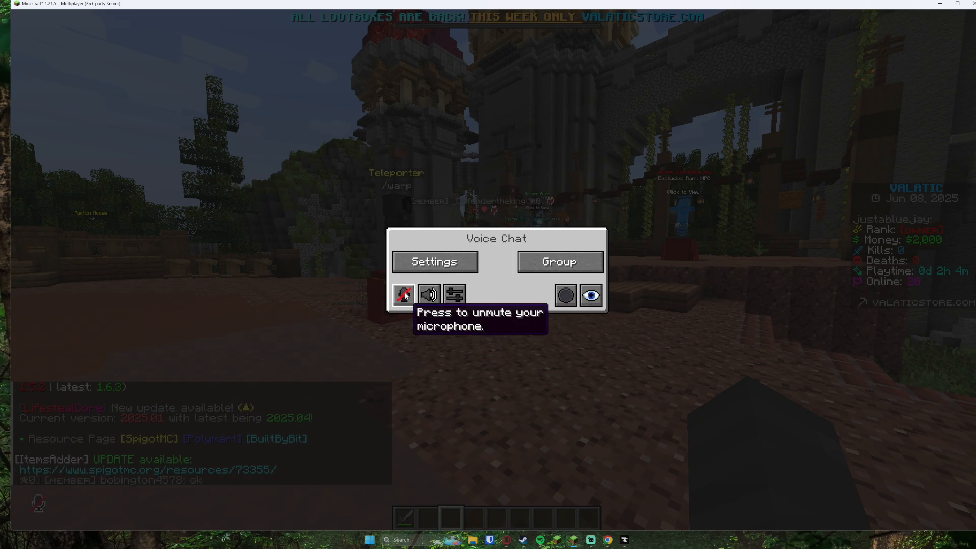
left_click(402, 294)
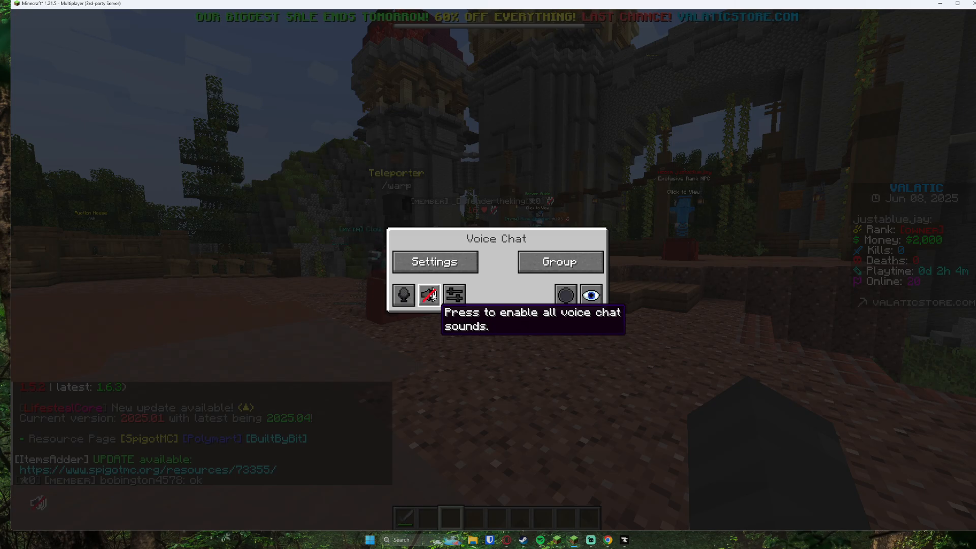
left_click(455, 294)
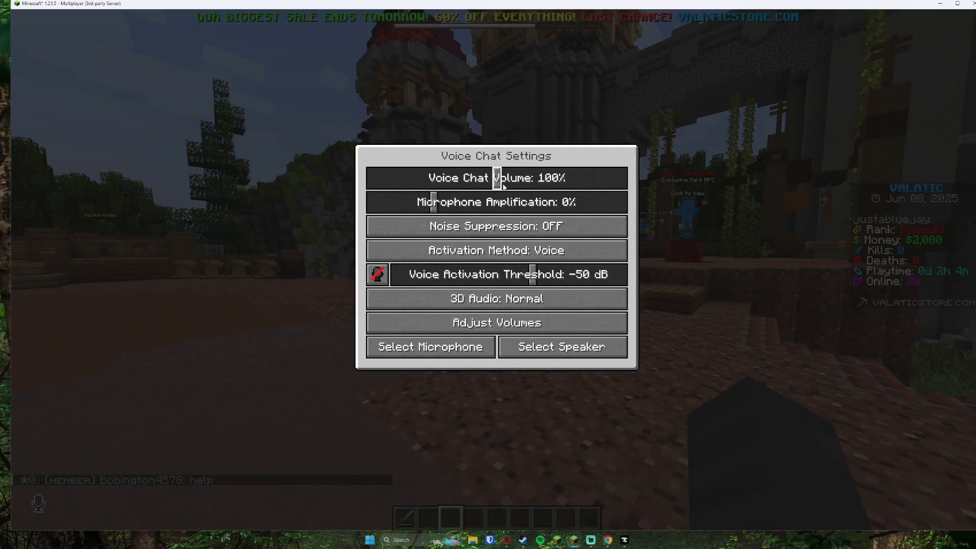
- Check the Arctis Nova Pro Wireless microphone selection, then close Voice Chat Settings
left_click(429, 346)
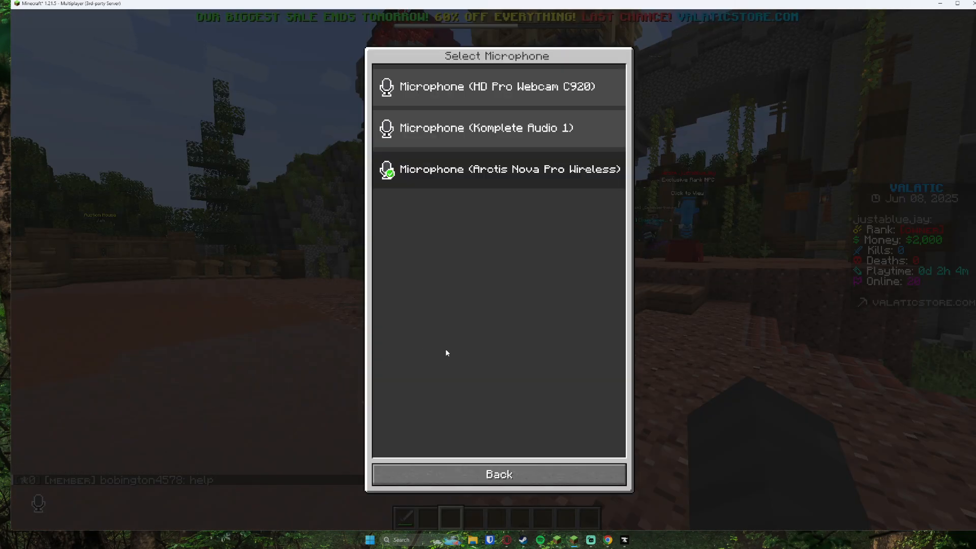
left_click(498, 474)
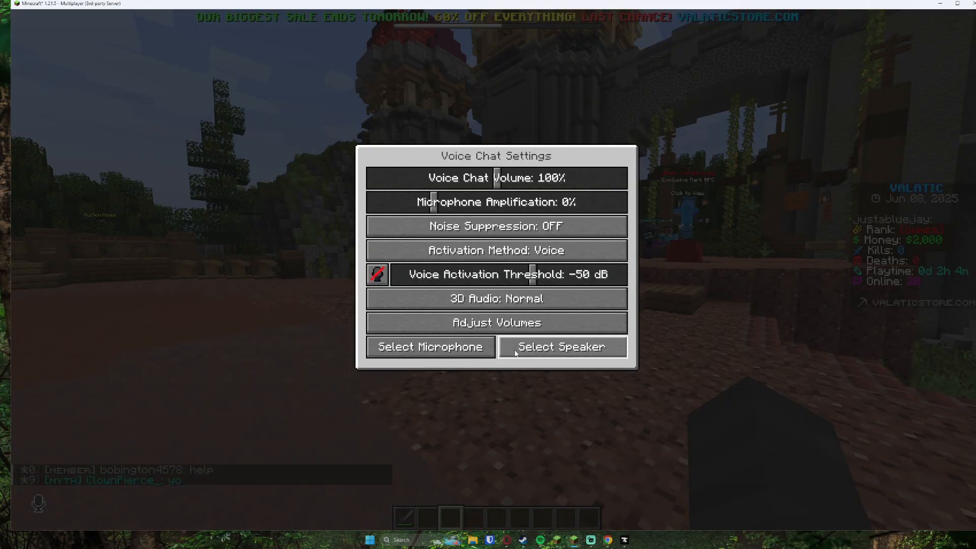
key("Escape")
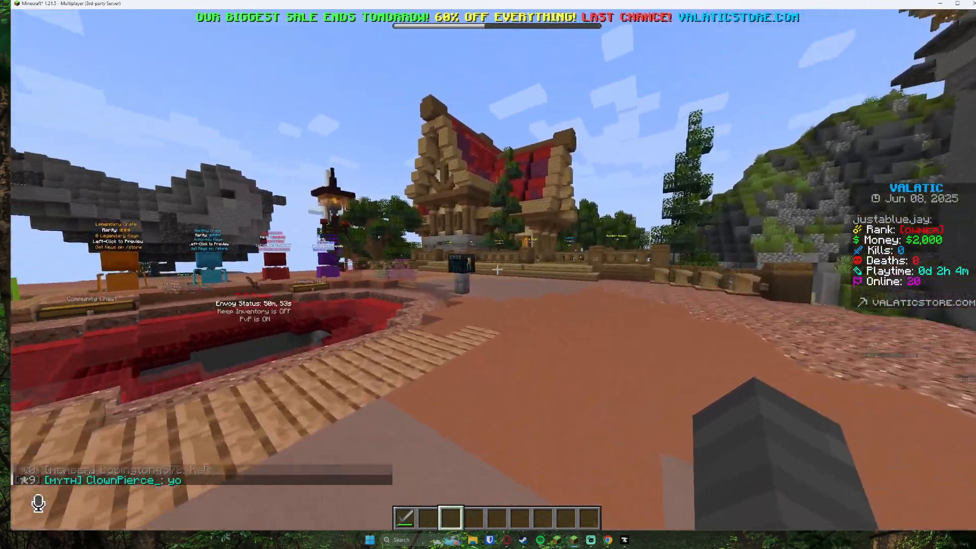
key("Escape")
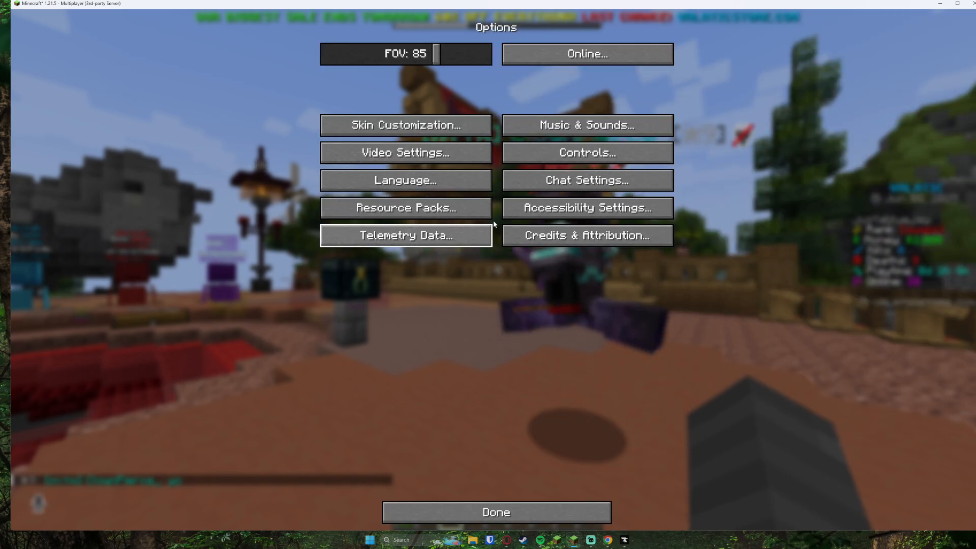
left_click(585, 152)
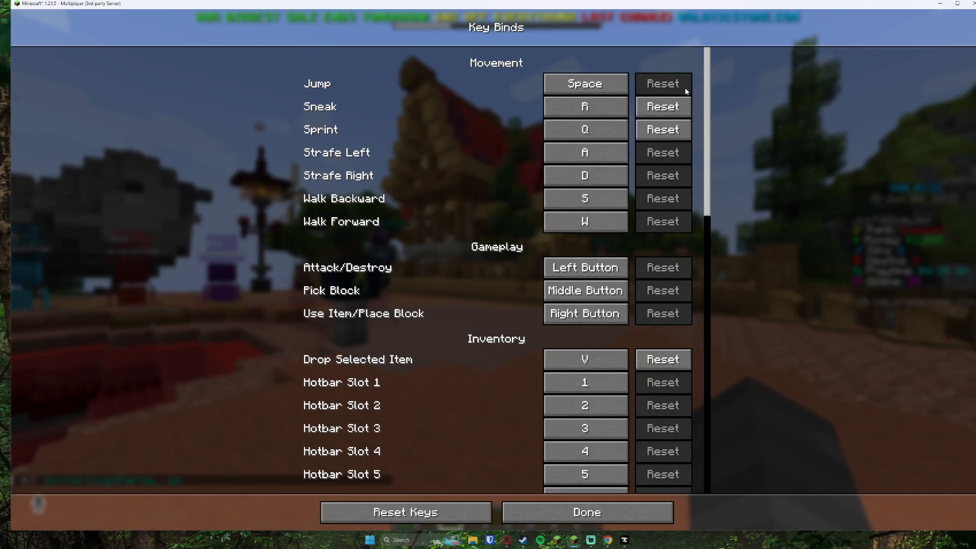
scroll("down", 3)
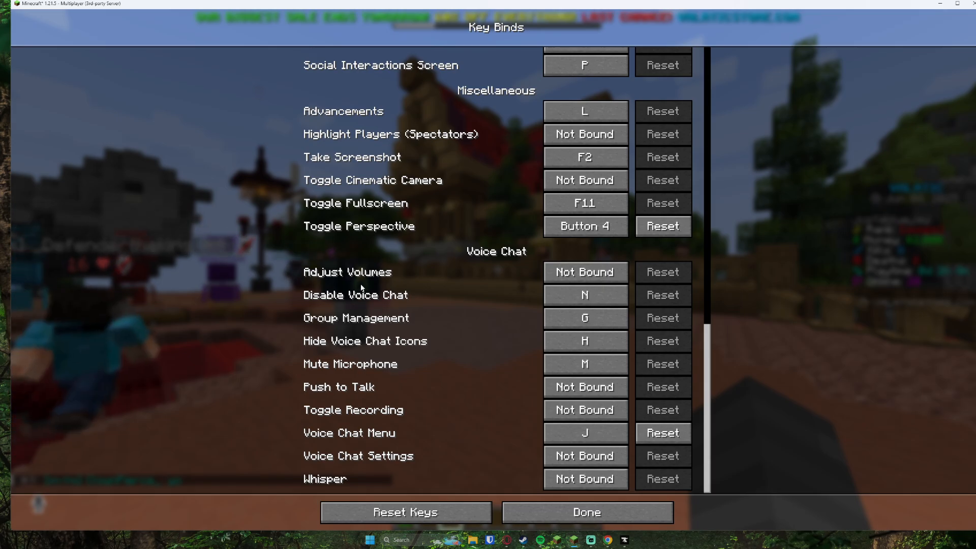
left_click(585, 512)
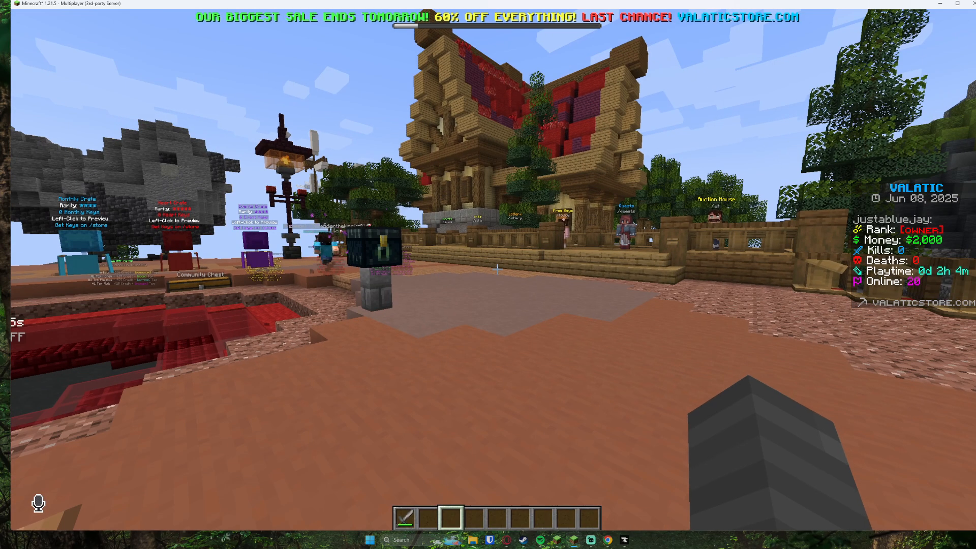